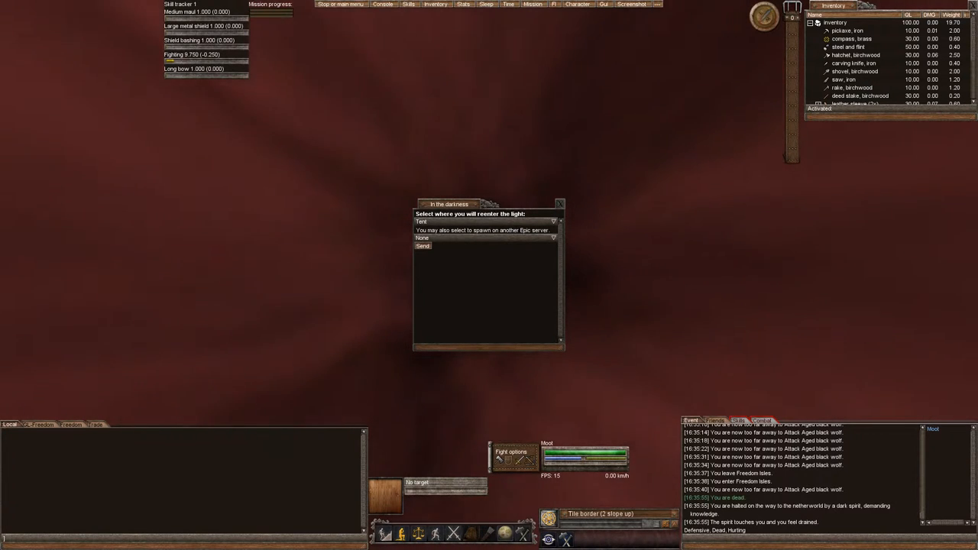
- Respawn the dead character at the chosen spawn point
{"action": "left_click", "coordinate": [422, 244]}
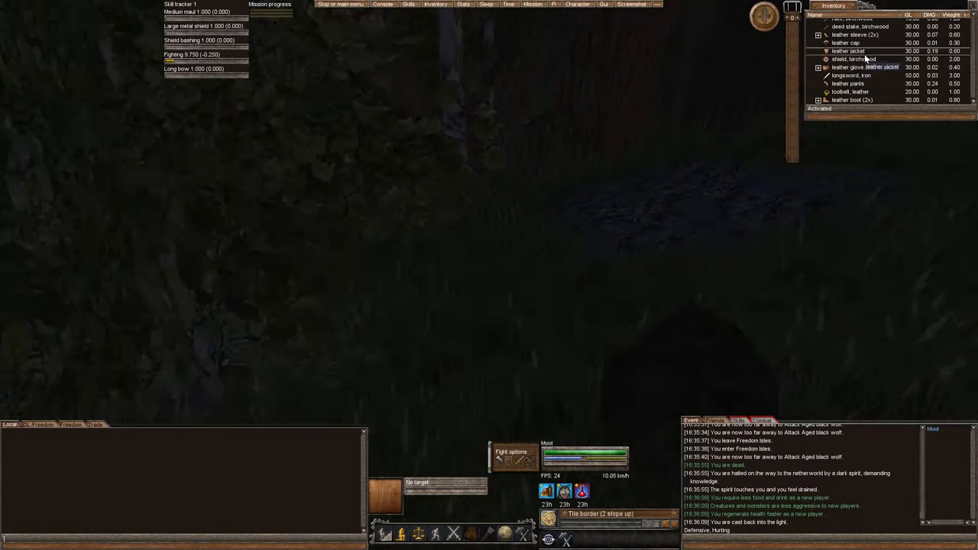
- Wear all the carried leather armour and wield the longsword
{"action": "left_click", "coordinate": [850, 75]}
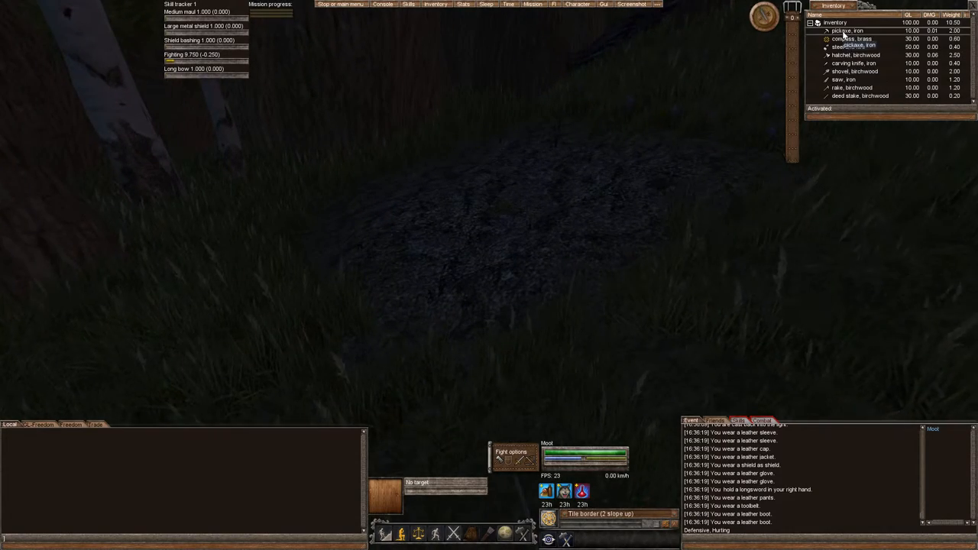
- Activate the iron pickaxe and begin a Tunnel action on the rock tile ahead
{"action": "left_click", "coordinate": [847, 30]}
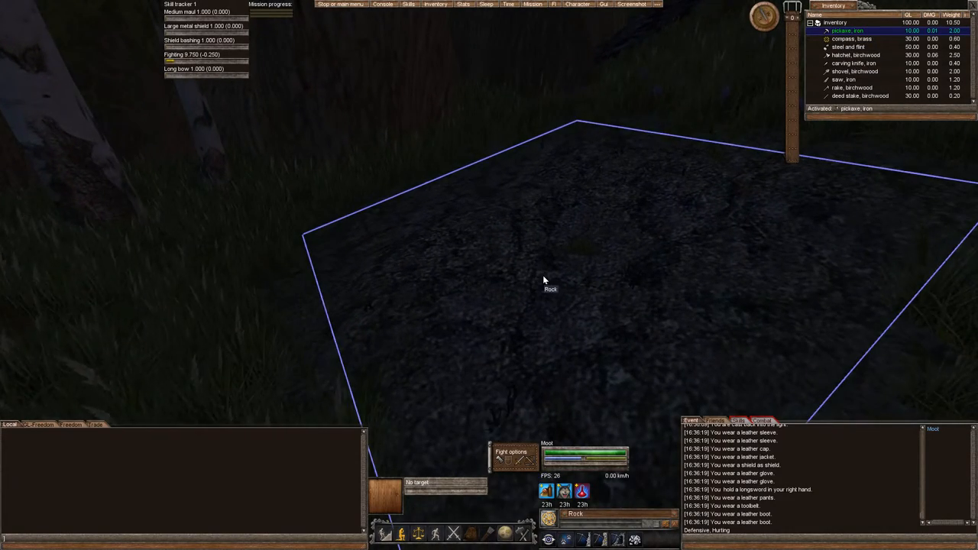
{"action": "right_click", "coordinate": [544, 278]}
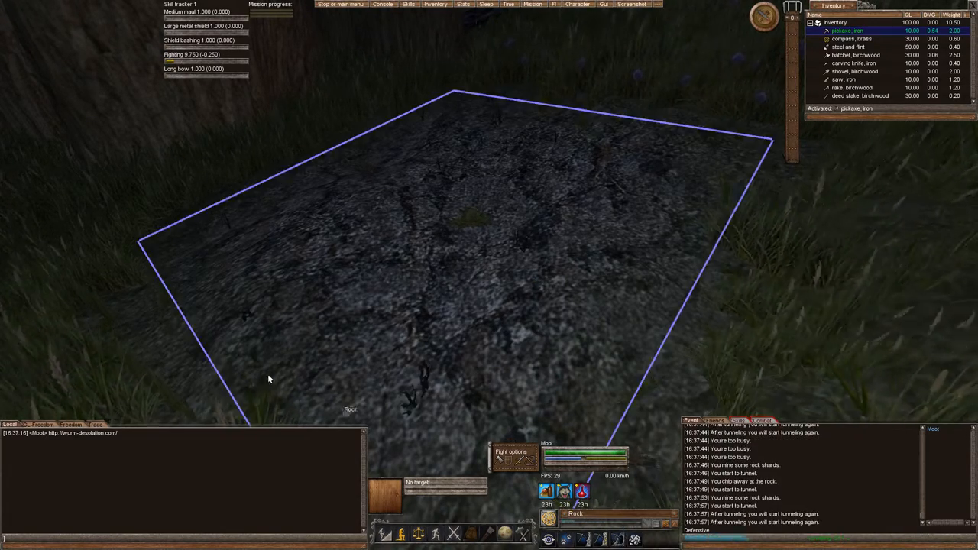
{"action": "mouse_move", "coordinate": [432, 263]}
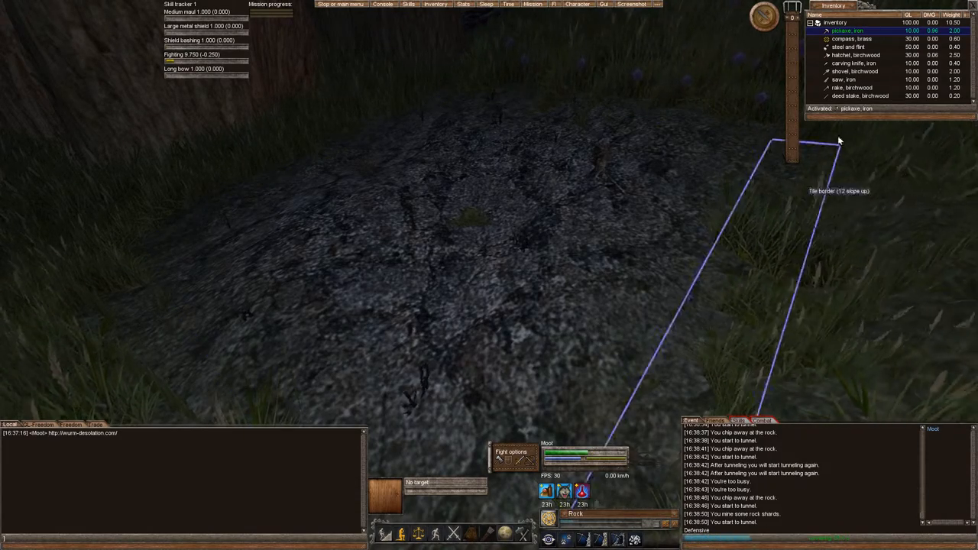
- Queue repeated Tunnel actions on the rock face until an entrance is about to form
{"action": "left_click", "coordinate": [619, 538]}
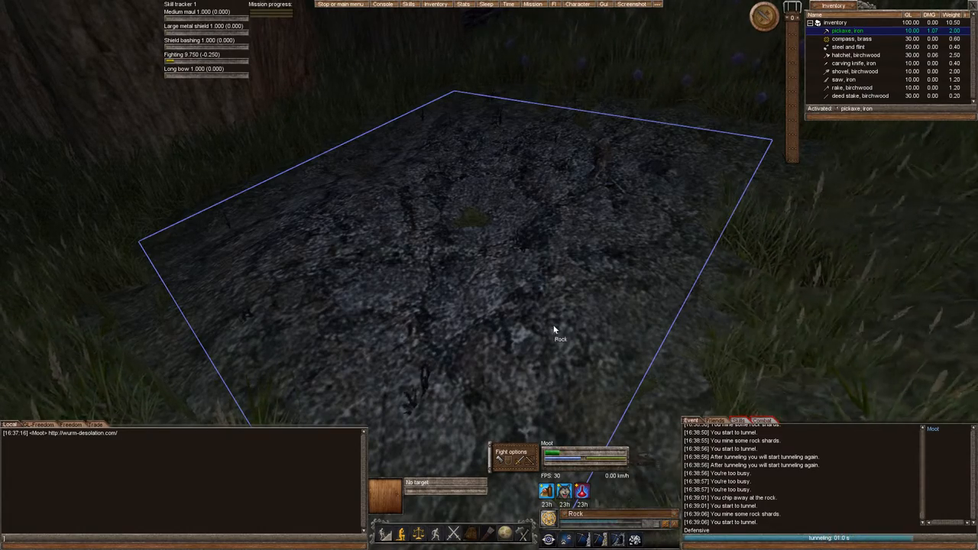
{"action": "mouse_move", "coordinate": [589, 360]}
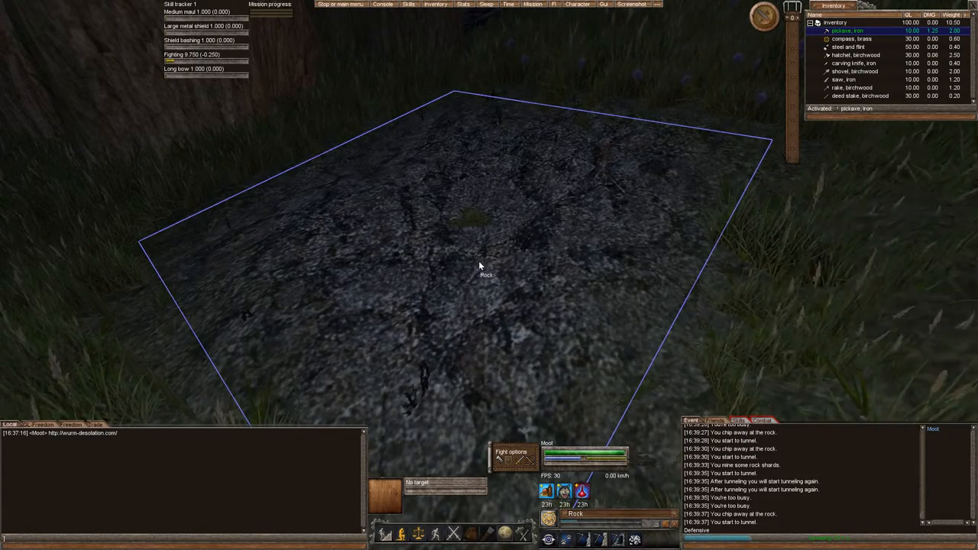
{"action": "mouse_move", "coordinate": [343, 139]}
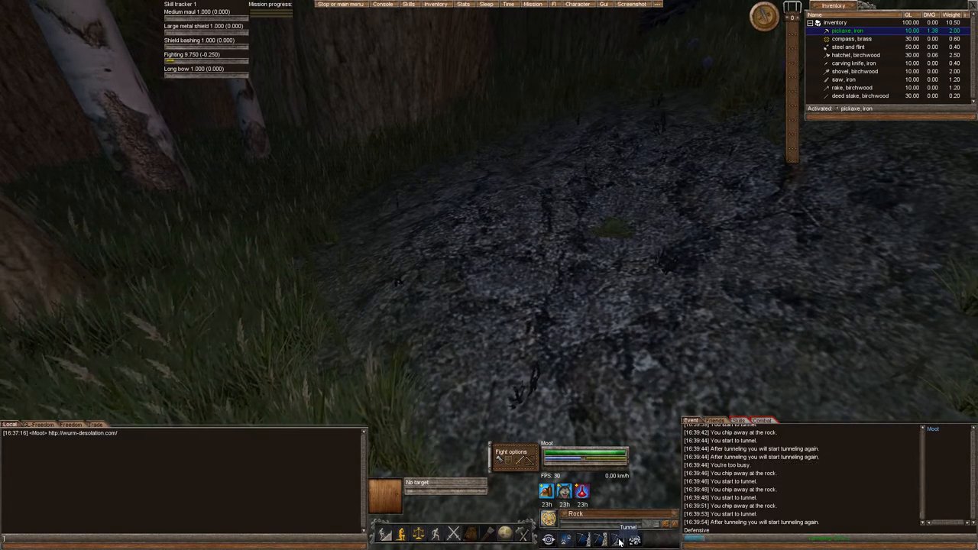
{"action": "left_click", "coordinate": [269, 5]}
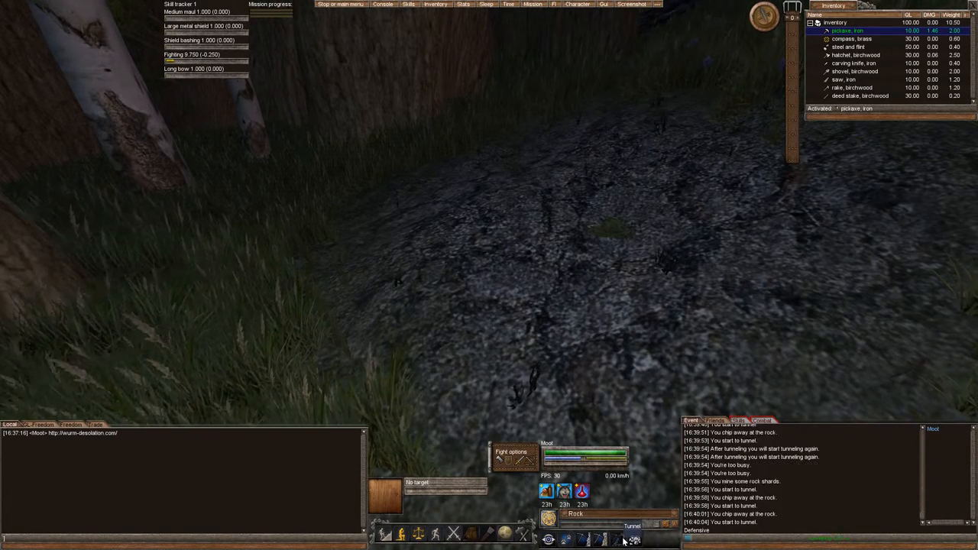
{"action": "left_click", "coordinate": [270, 5]}
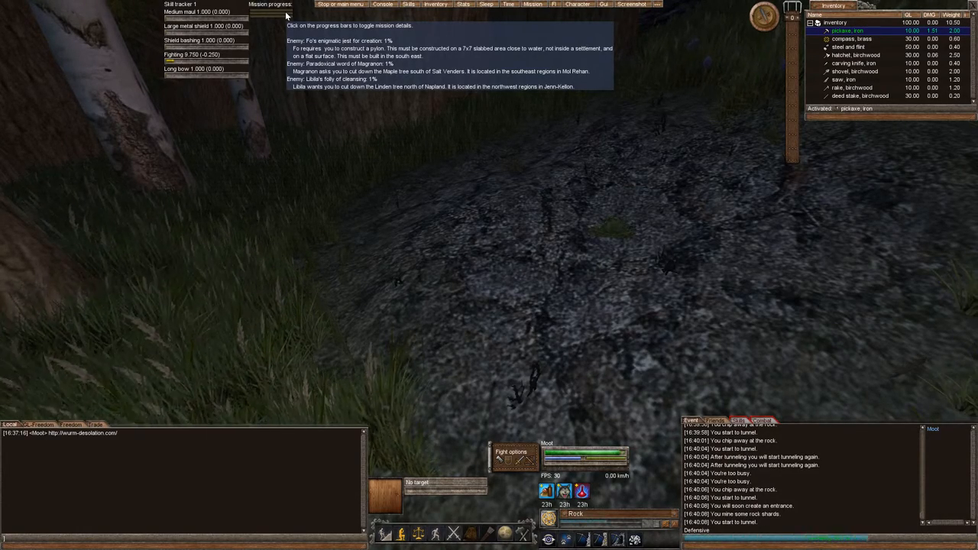
- Tunnel once more so the cave entrance opens in the rock face
{"action": "left_click", "coordinate": [269, 3]}
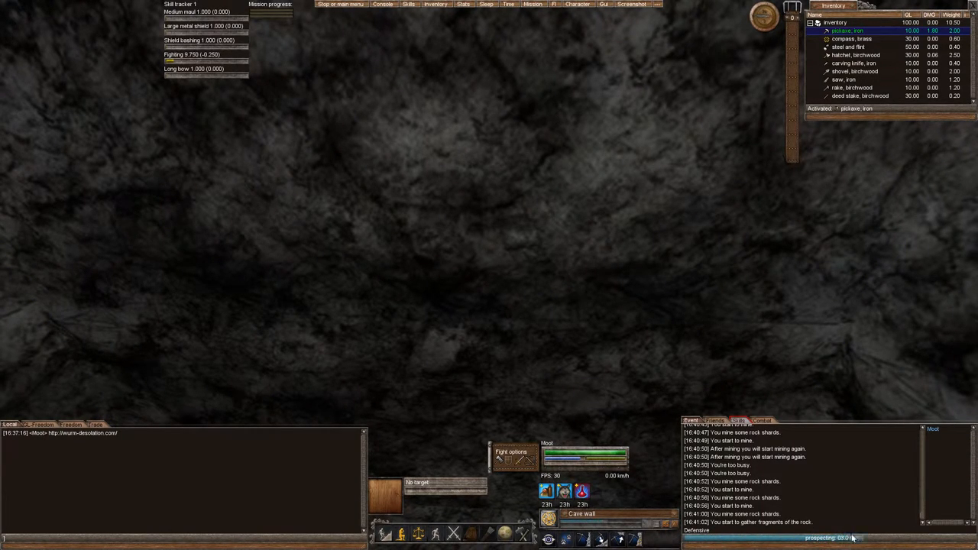
{"action": "mouse_move", "coordinate": [578, 292]}
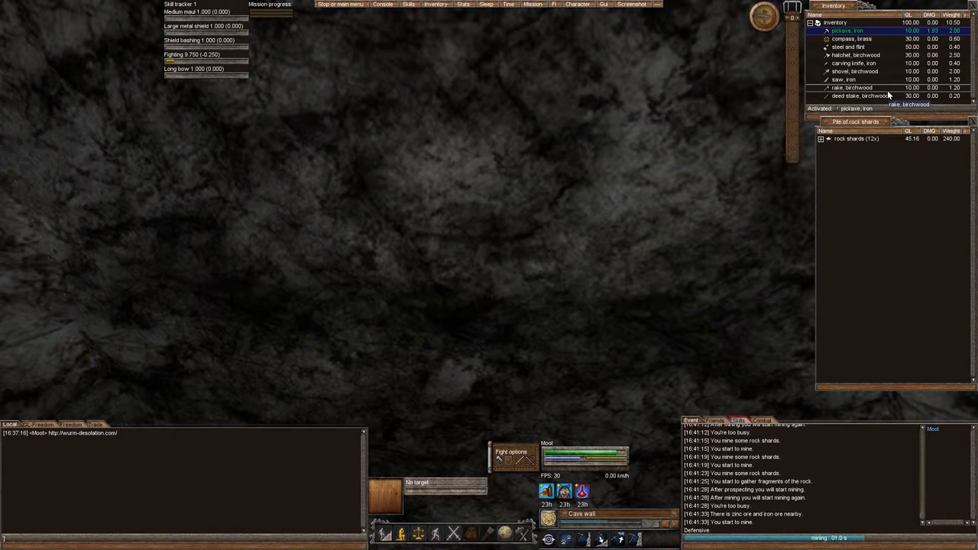
- Attempt to Analyse a rock shard from the pile, then Mine the cave wall again
{"action": "left_click", "coordinate": [823, 137]}
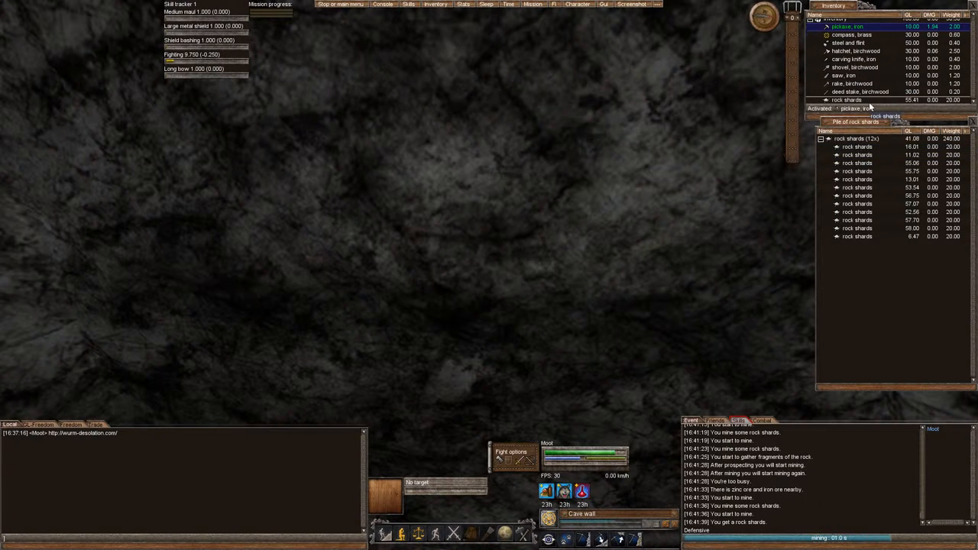
{"action": "right_click", "coordinate": [847, 99]}
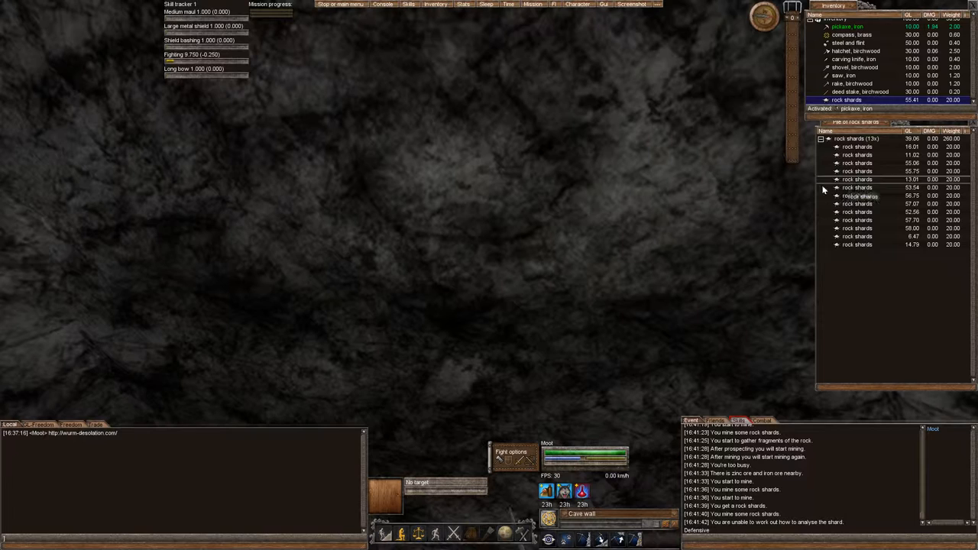
{"action": "mouse_move", "coordinate": [844, 338]}
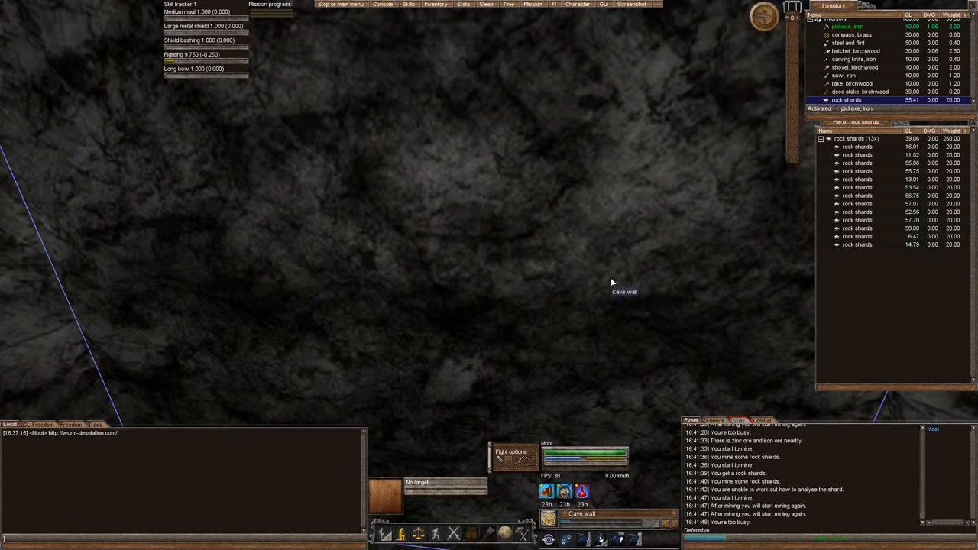
{"action": "right_click", "coordinate": [847, 100]}
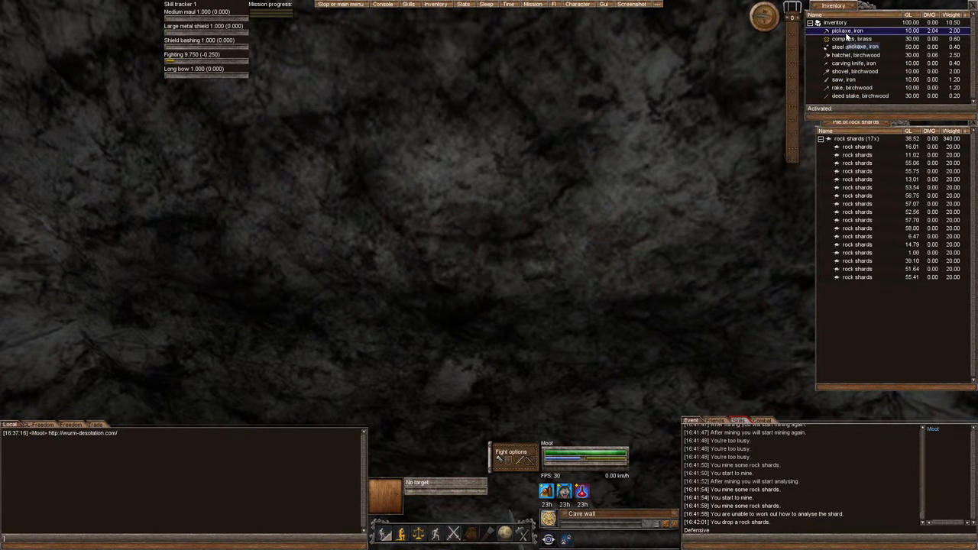
- Resume mining the cave wall with the pickaxe to gather many more rock shards
{"action": "left_click", "coordinate": [847, 31]}
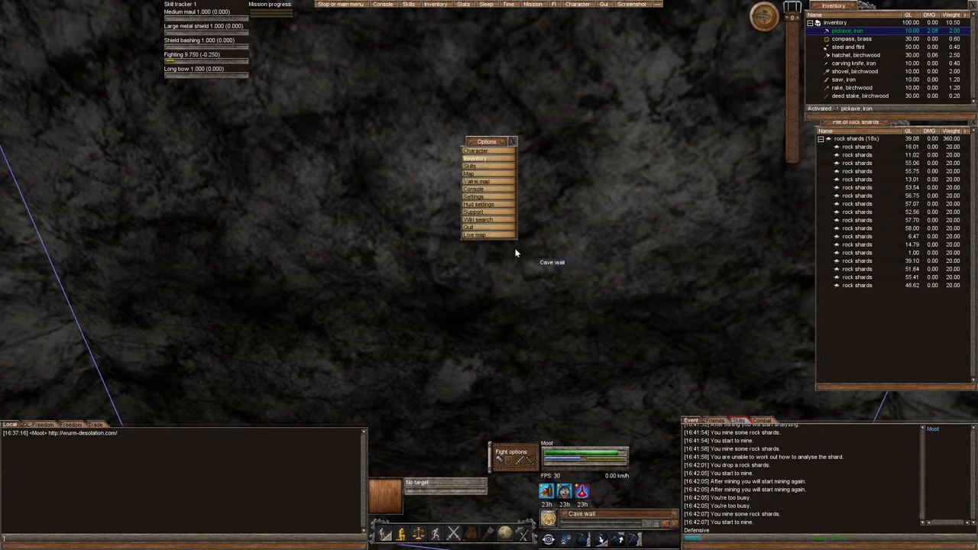
{"action": "left_click", "coordinate": [474, 236]}
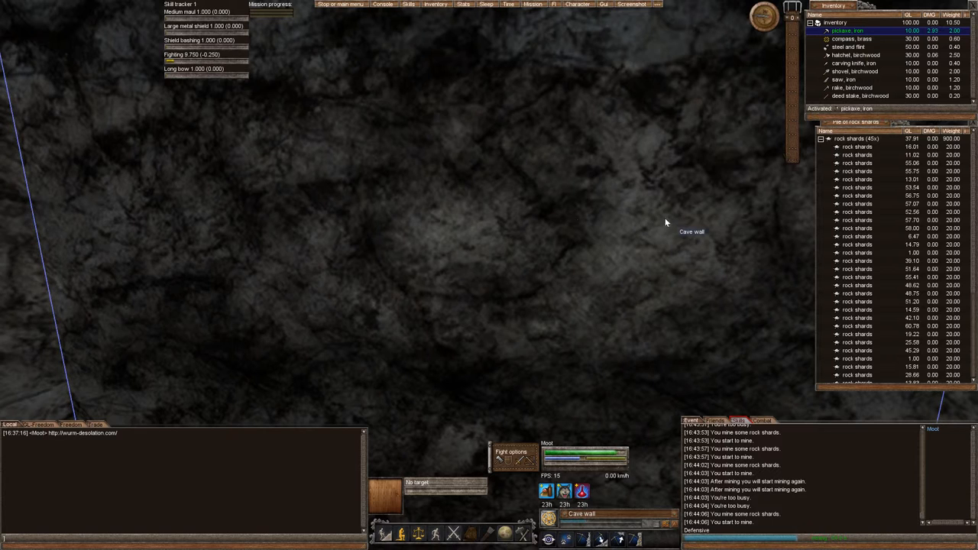
{"action": "mouse_move", "coordinate": [497, 292]}
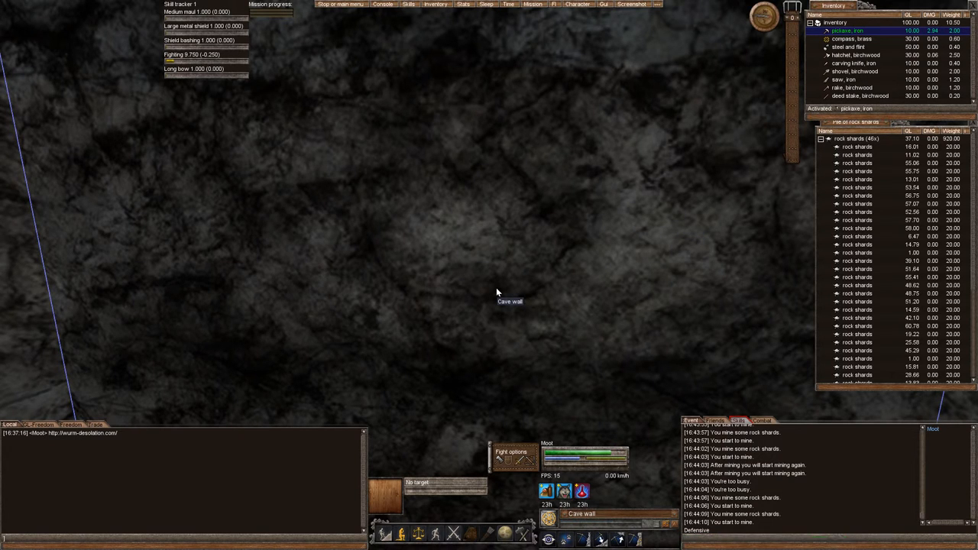